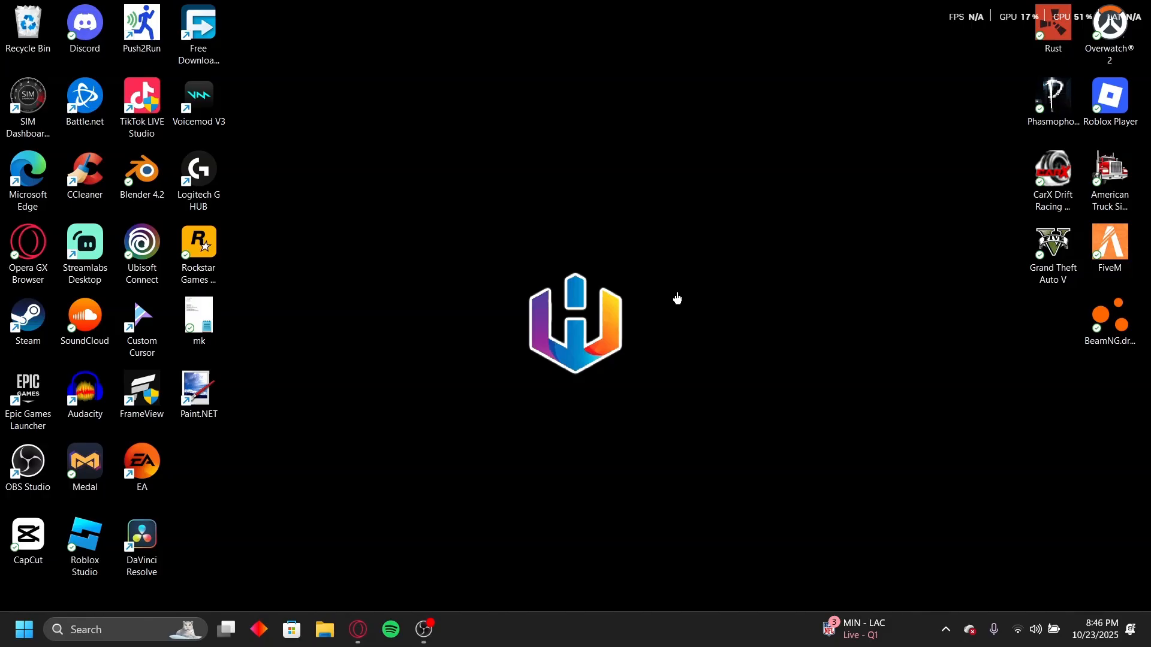
{"action": "mouse_move", "coordinate": [385, 599]}
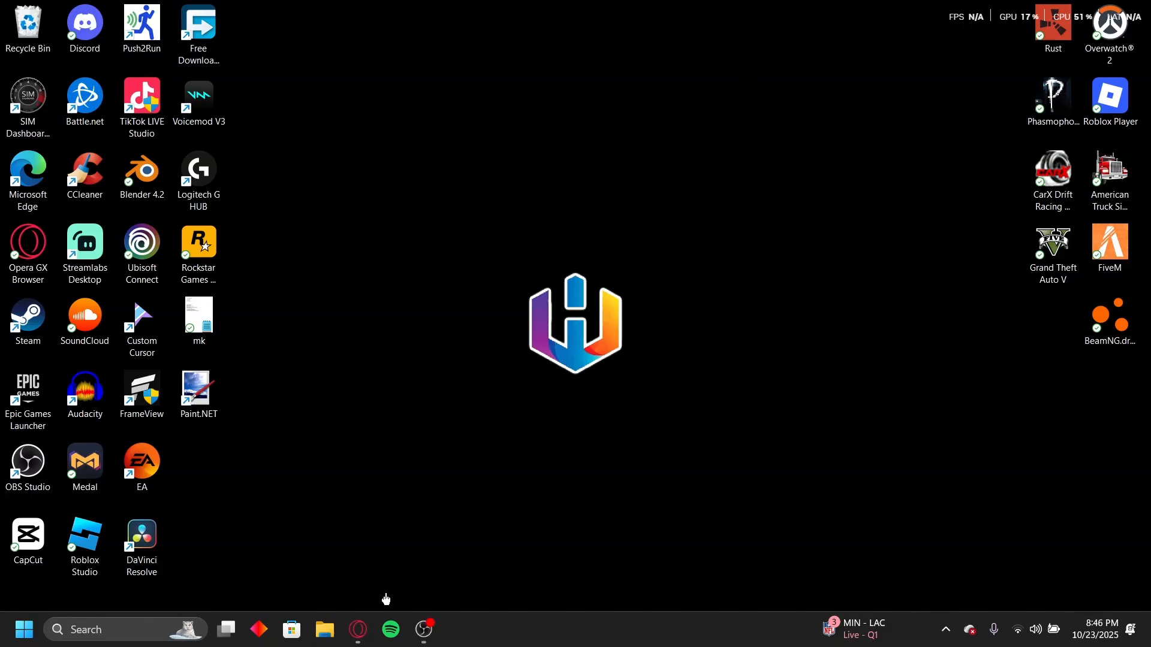
Launch Opera GX from the taskbar and focus the address bar on the Speed Dial page
{"action": "left_click", "coordinate": [358, 629]}
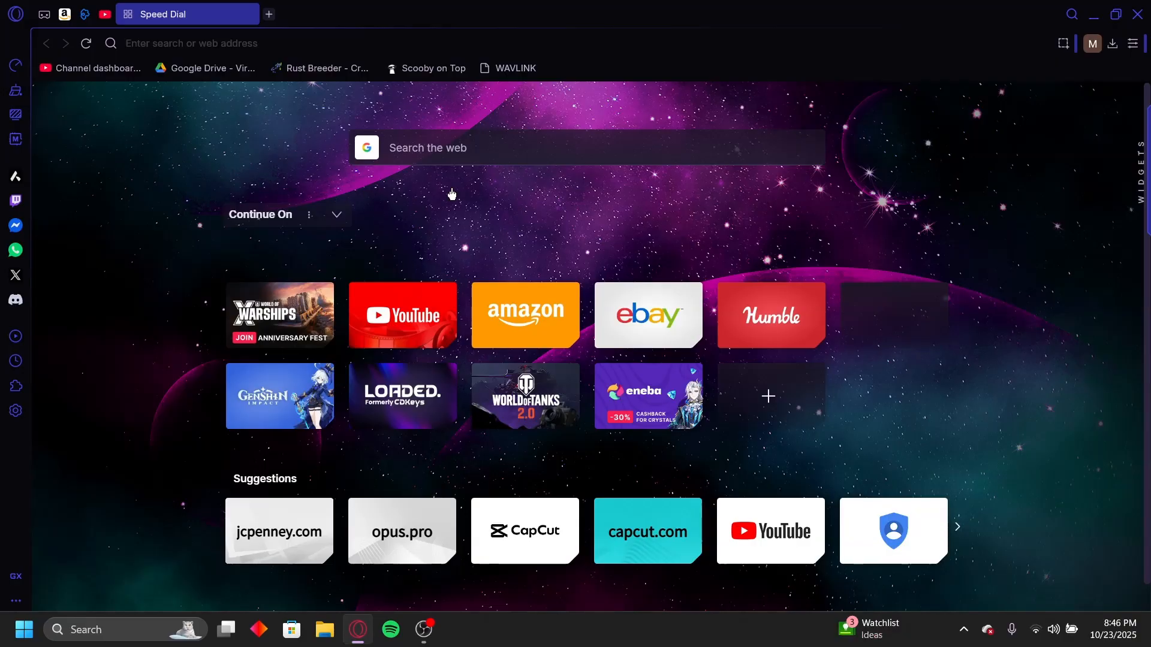
{"action": "mouse_move", "coordinate": [418, 369]}
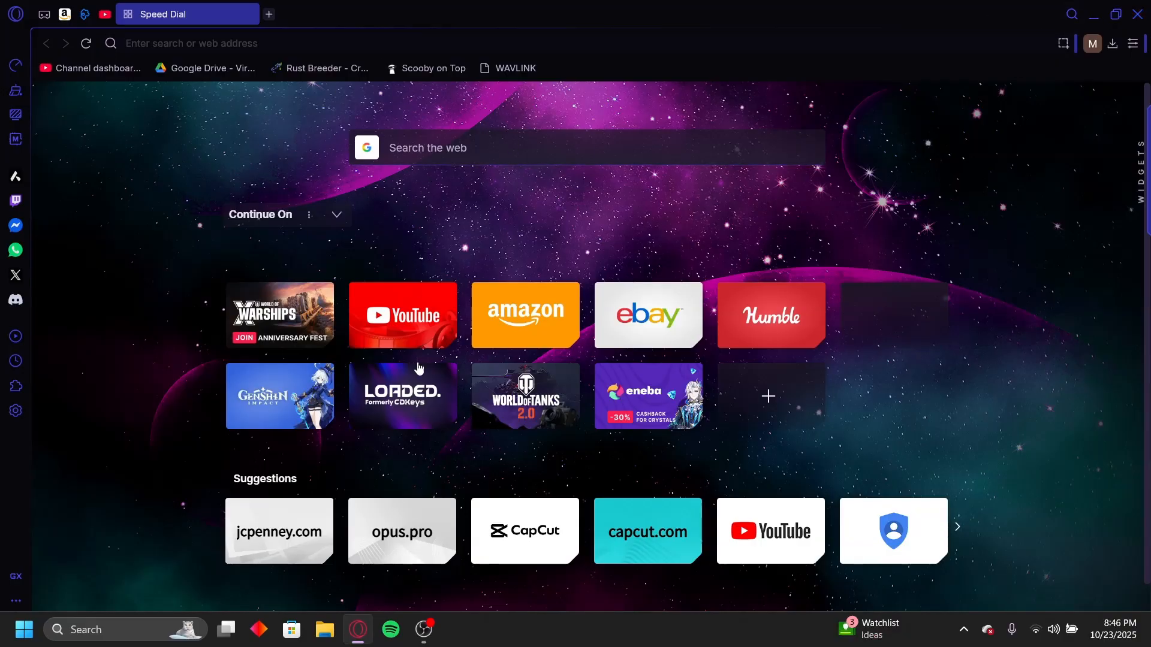
{"action": "mouse_move", "coordinate": [612, 585]}
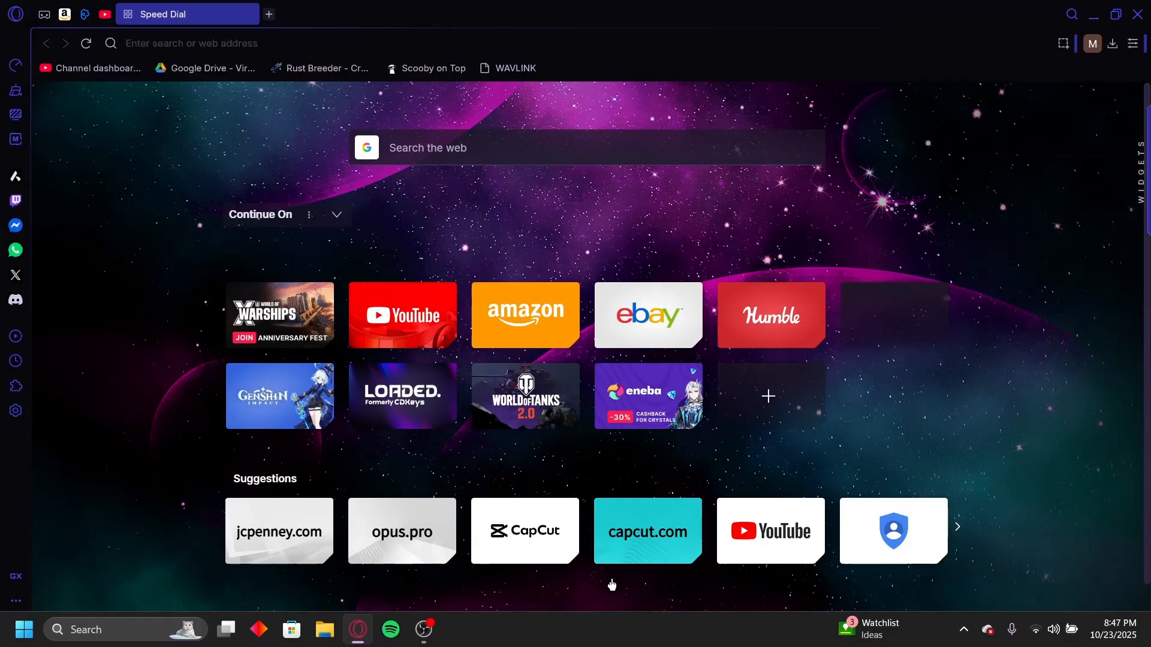
{"action": "left_click", "coordinate": [294, 43]}
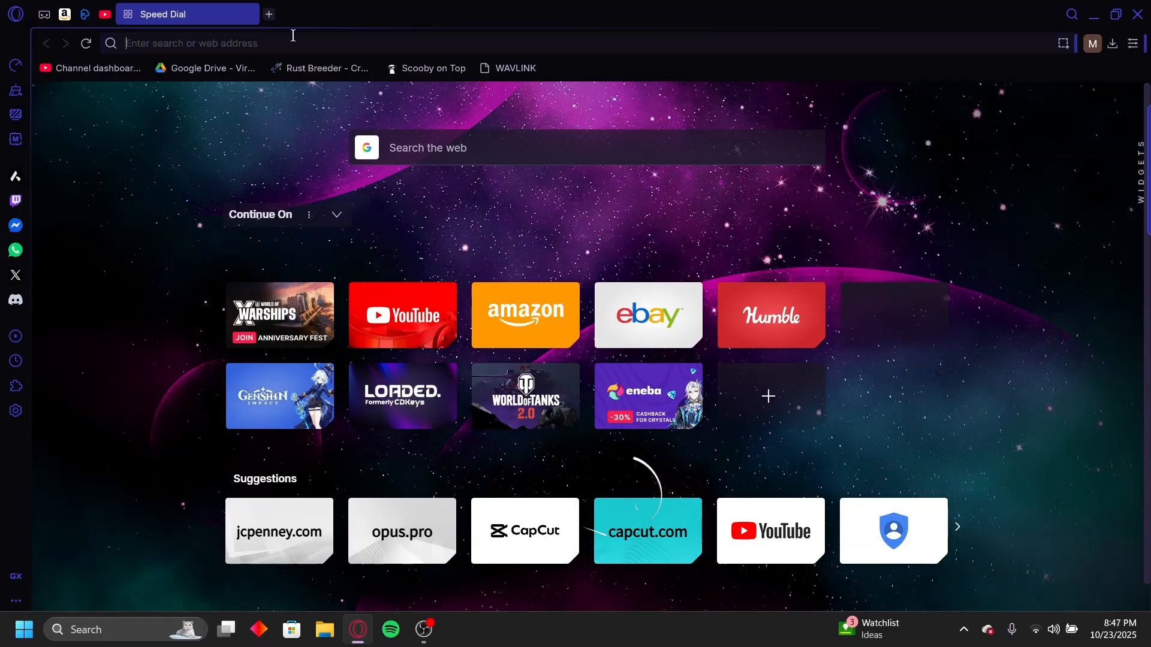
{"action": "mouse_move", "coordinate": [206, 67]}
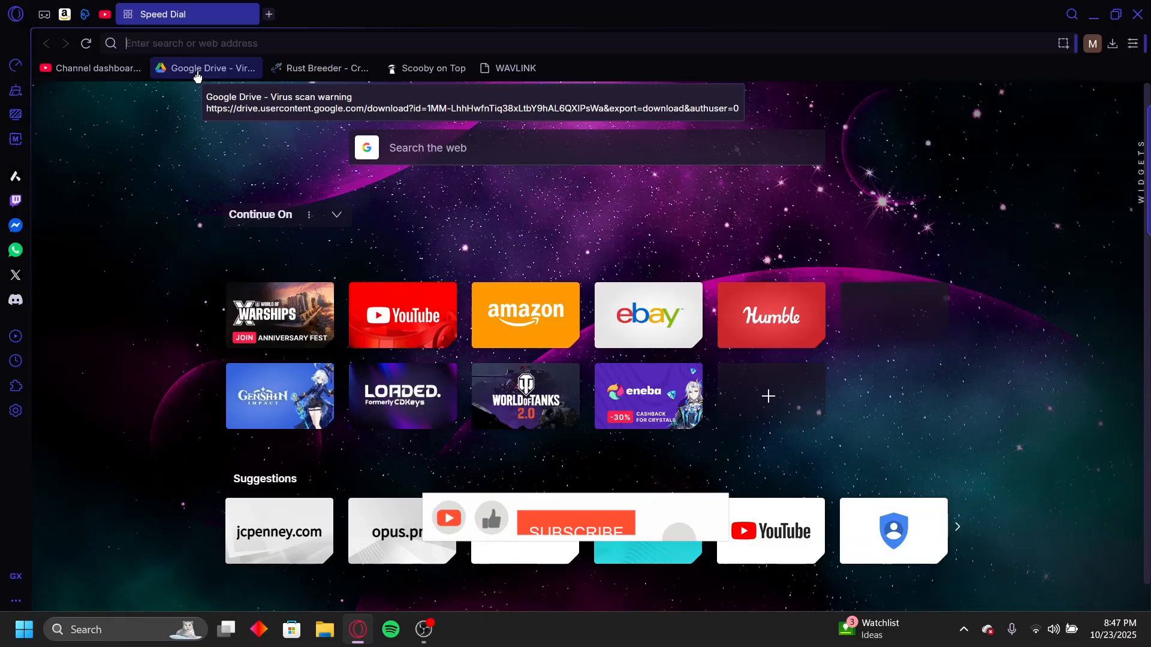
Load github.com/ading2210/edpuzzle-answers bookmarklet.js, bookmark it, and copy the raw code
{"action": "type", "text": "https://github.com/ading2210/edpuzzle-answers/blob/main/bookmarklet.js"}
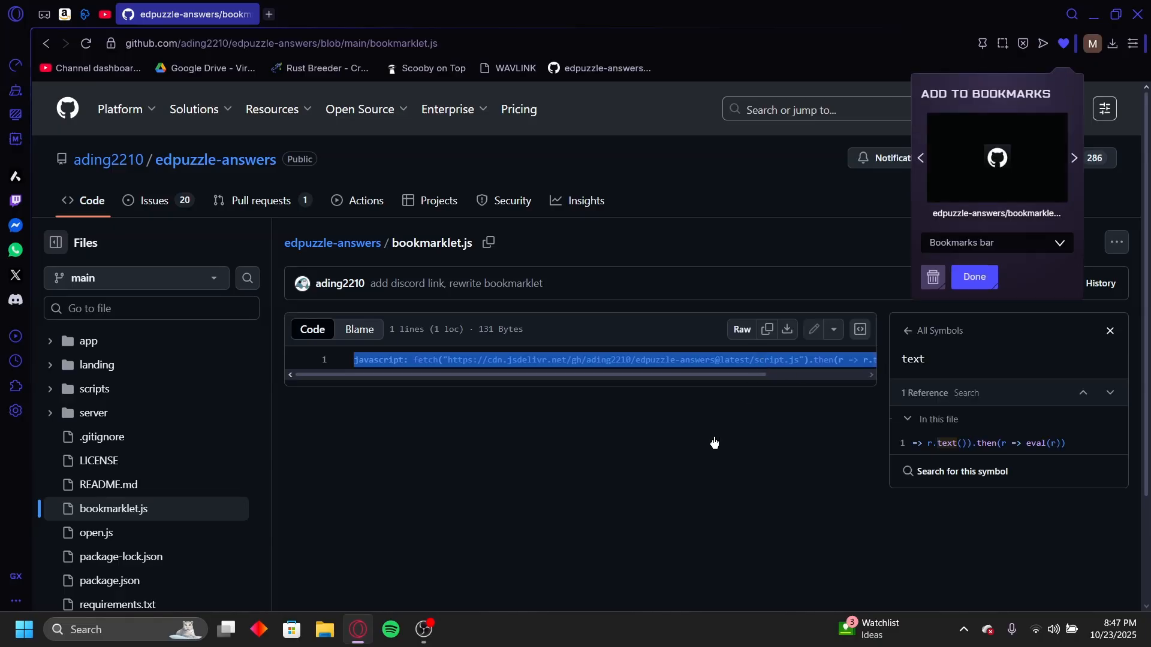
{"action": "left_click", "coordinate": [767, 329]}
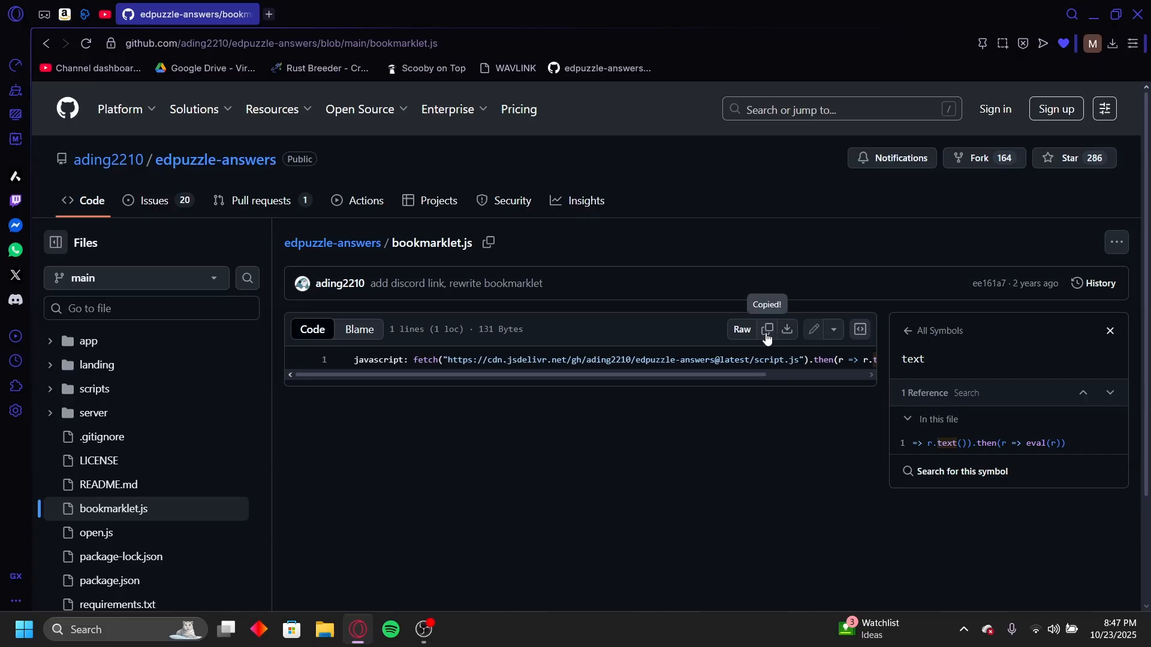
{"action": "mouse_move", "coordinate": [740, 78]}
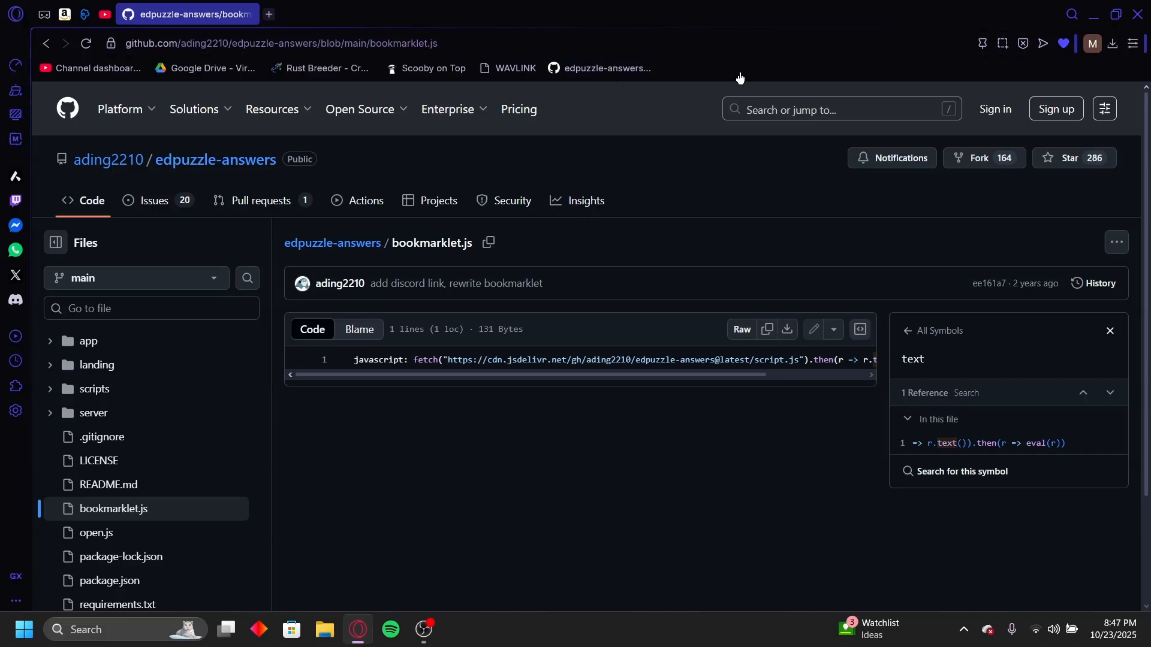
{"action": "right_click", "coordinate": [601, 67]}
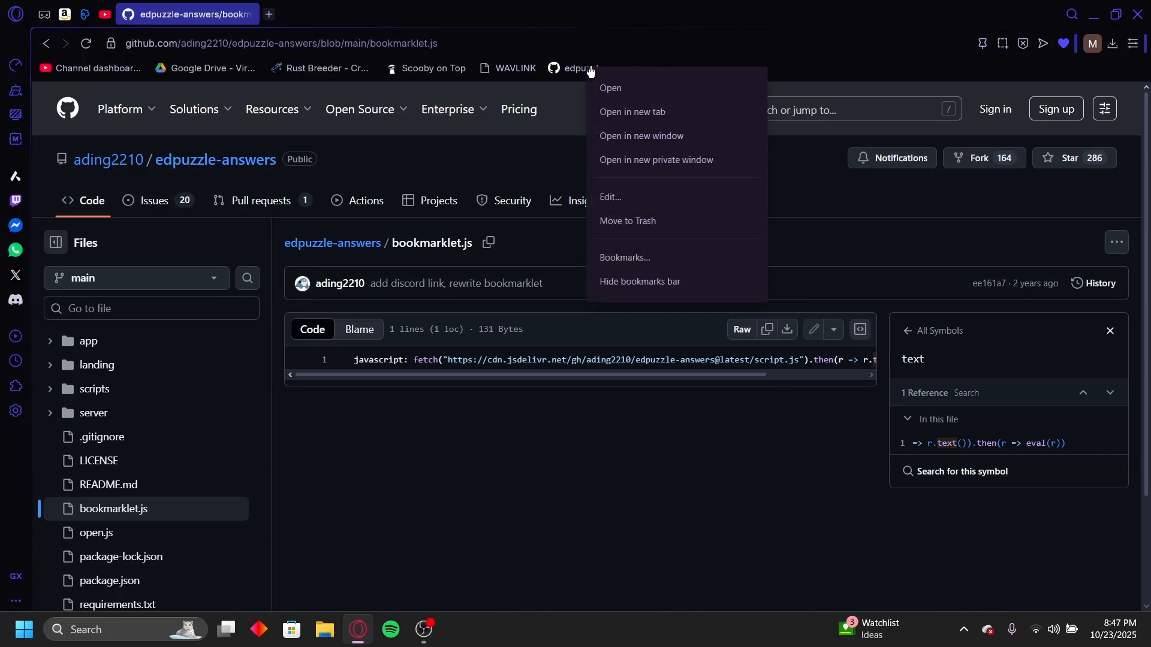
{"action": "left_click", "coordinate": [596, 69]}
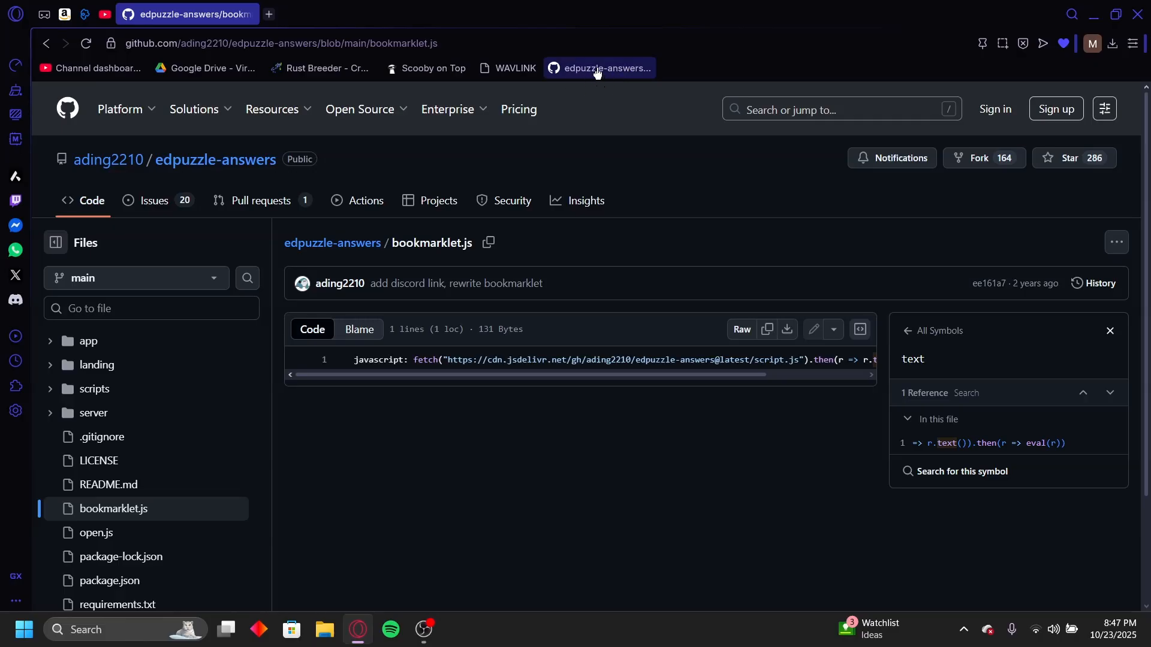
Add a bookmarks-bar entry named 'hack' with the copied javascript code as its address and save it
{"action": "right_click", "coordinate": [600, 67]}
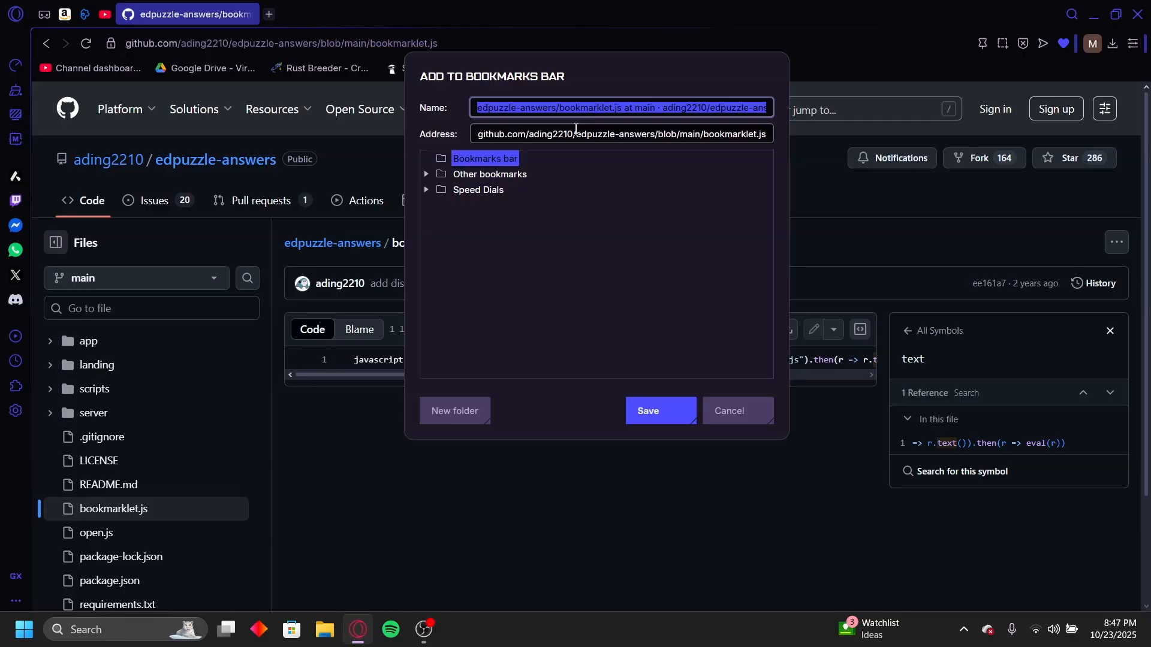
{"action": "type", "text": "hack"}
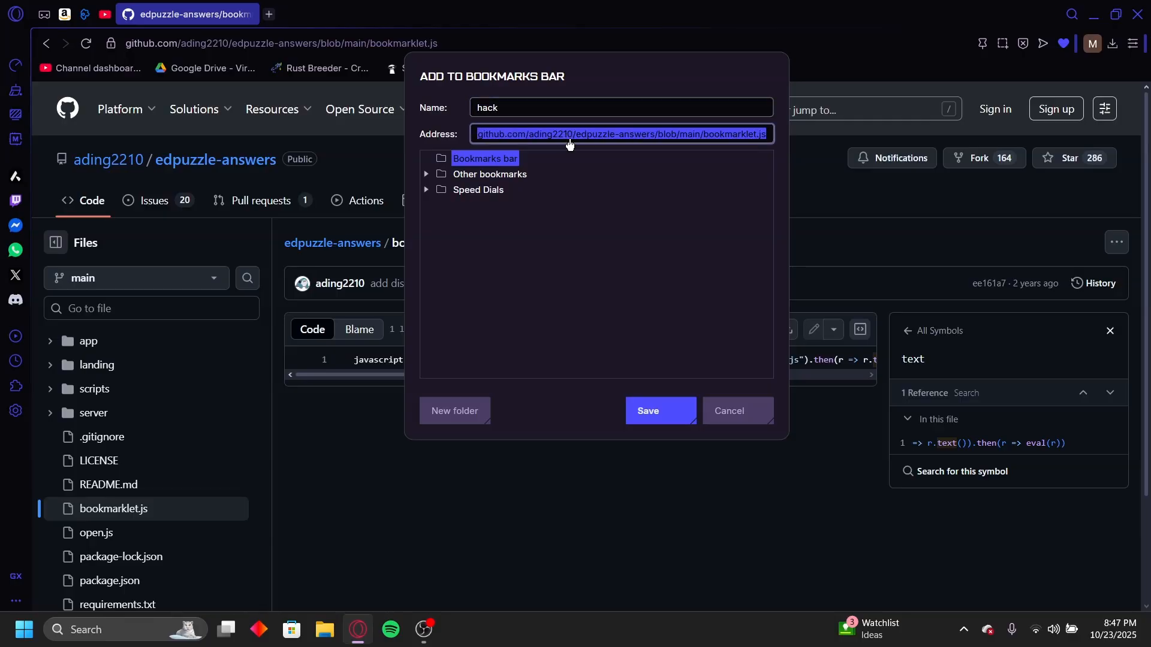
{"action": "mouse_move", "coordinate": [549, 143]}
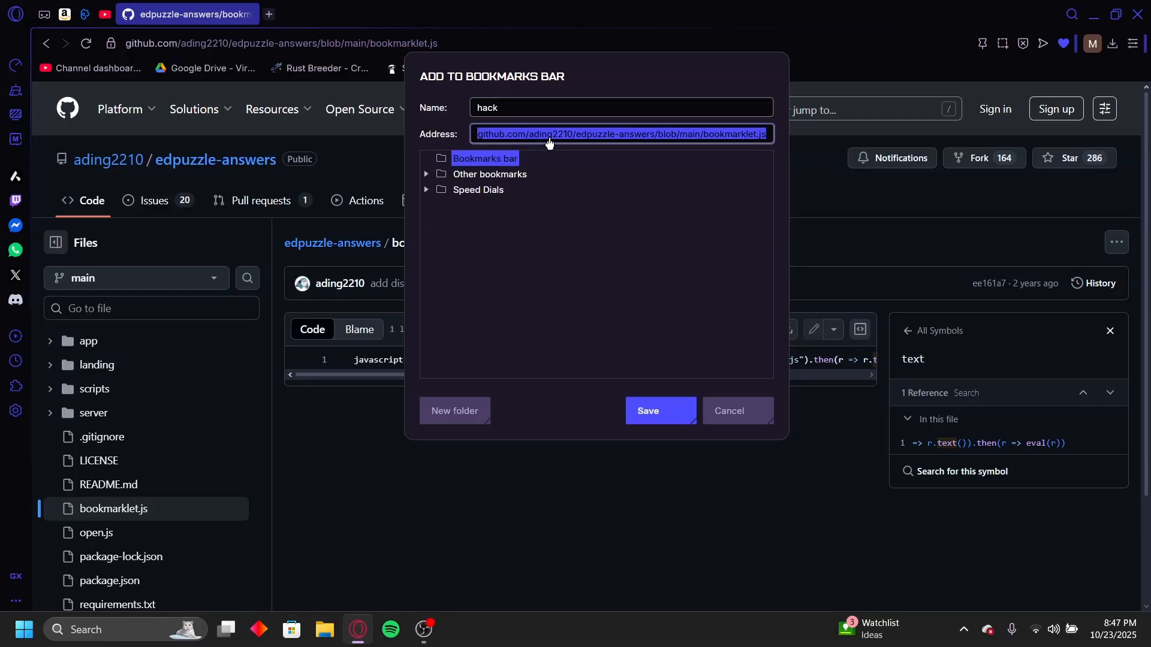
{"action": "key", "text": "Delete"}
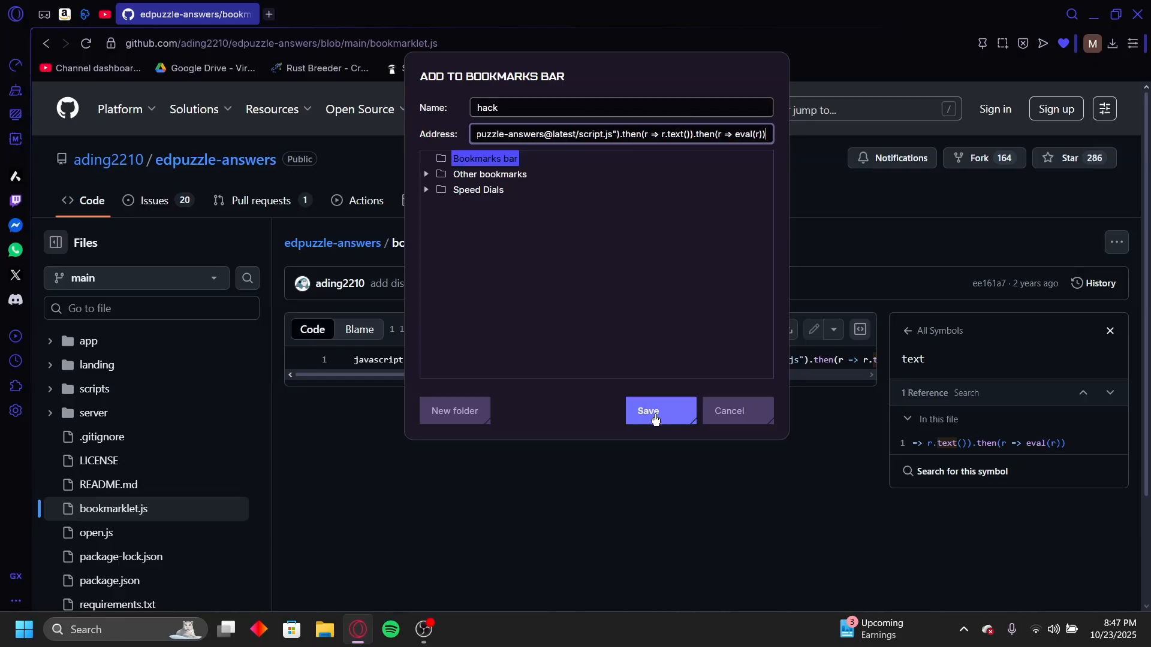
{"action": "left_click", "coordinate": [658, 411]}
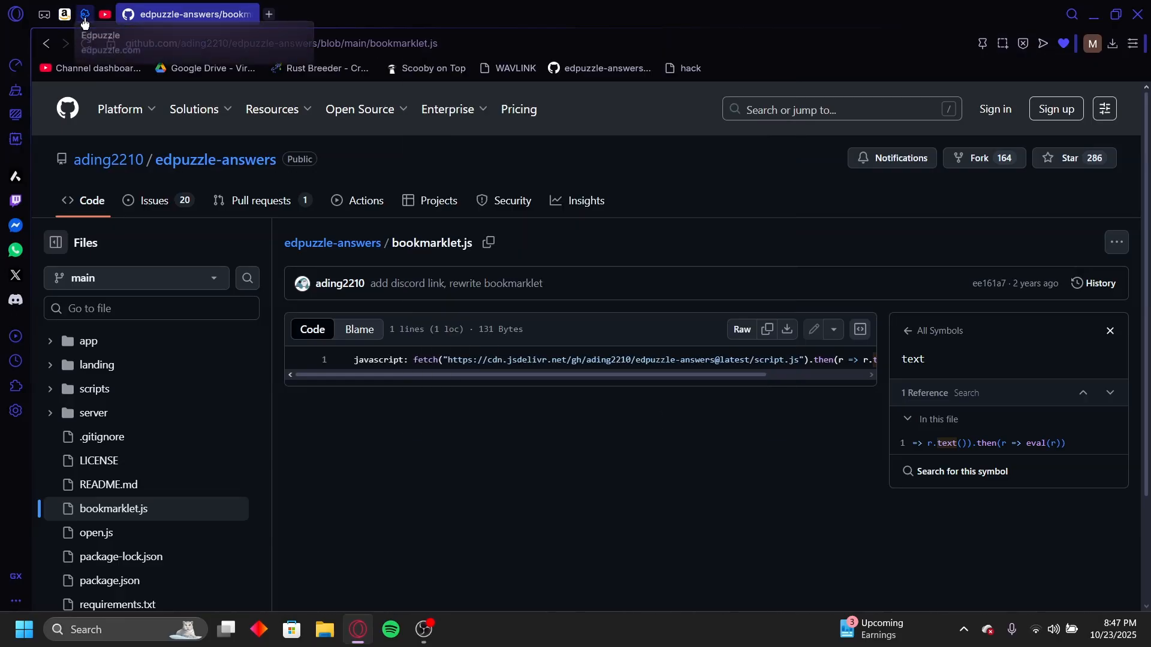
In Edpuzzle's archived Science 9 Period 4 2023/2024 class, open the Carbon Footprint assignment
{"action": "left_click", "coordinate": [84, 13]}
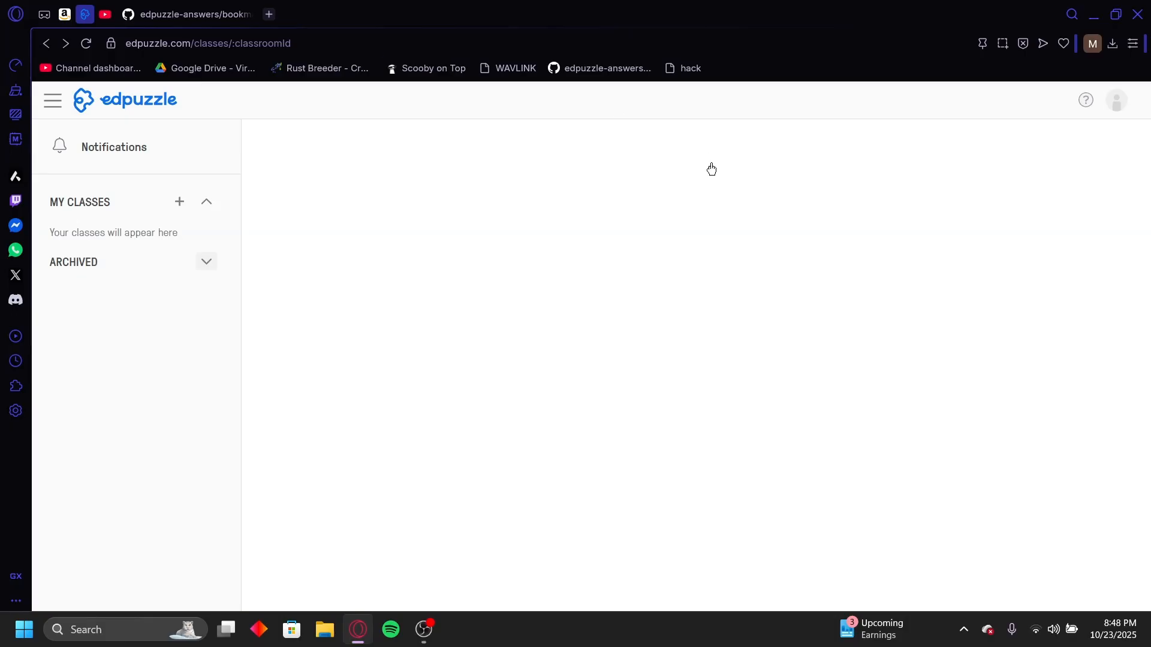
{"action": "mouse_move", "coordinate": [510, 147]}
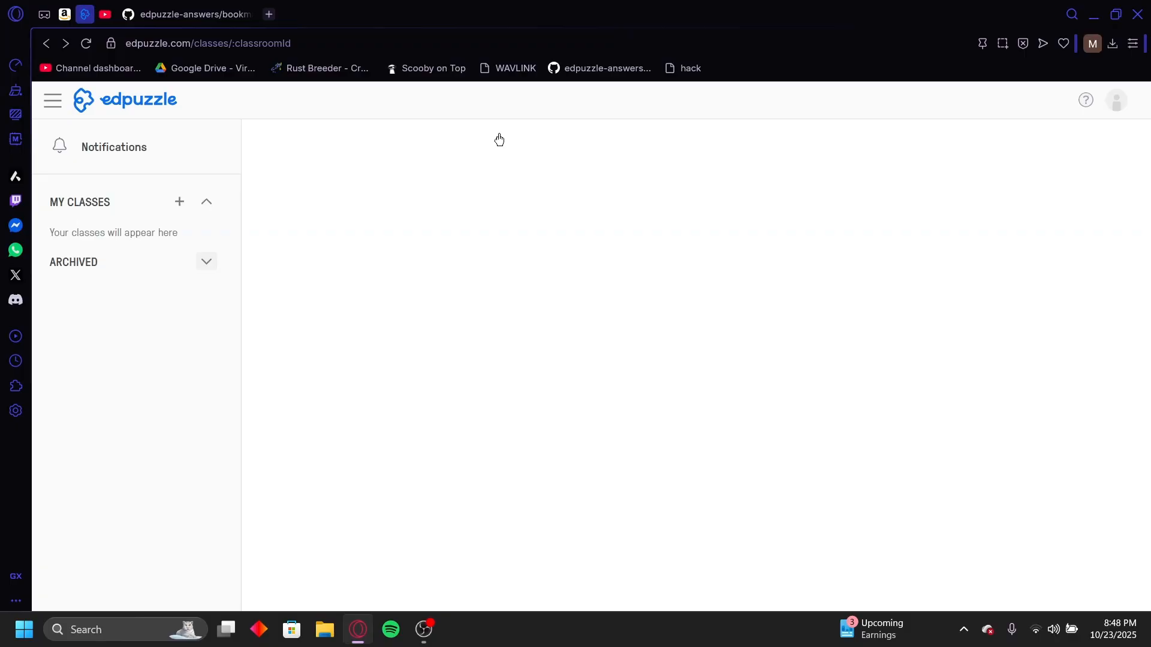
{"action": "left_click", "coordinate": [207, 262]}
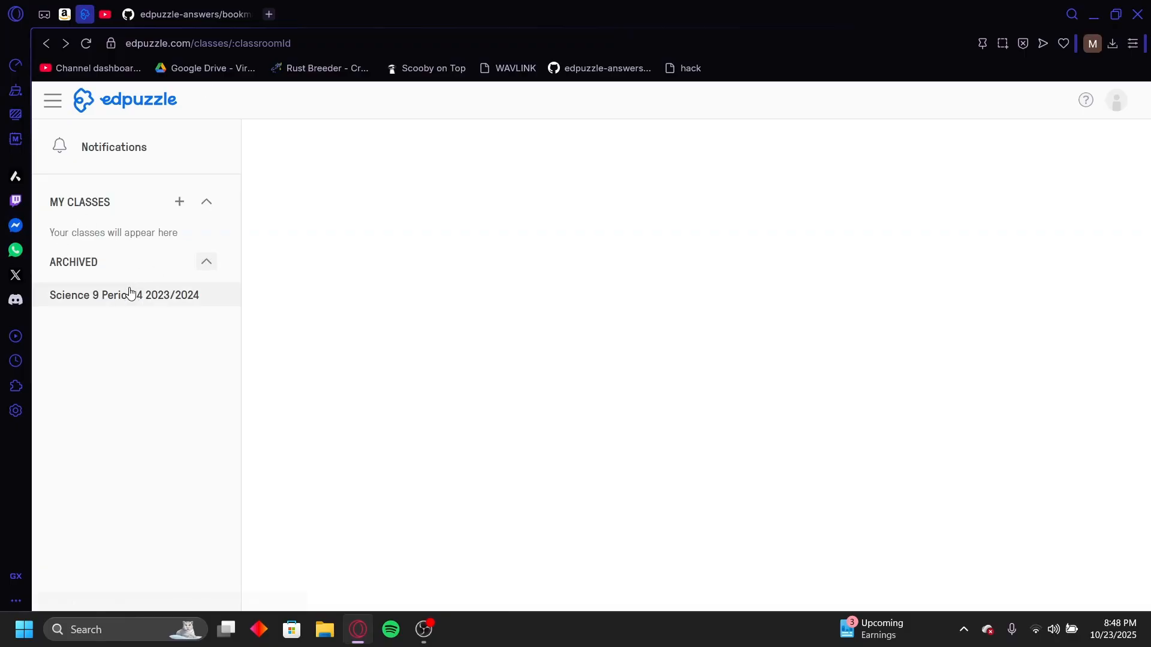
{"action": "left_click", "coordinate": [124, 295]}
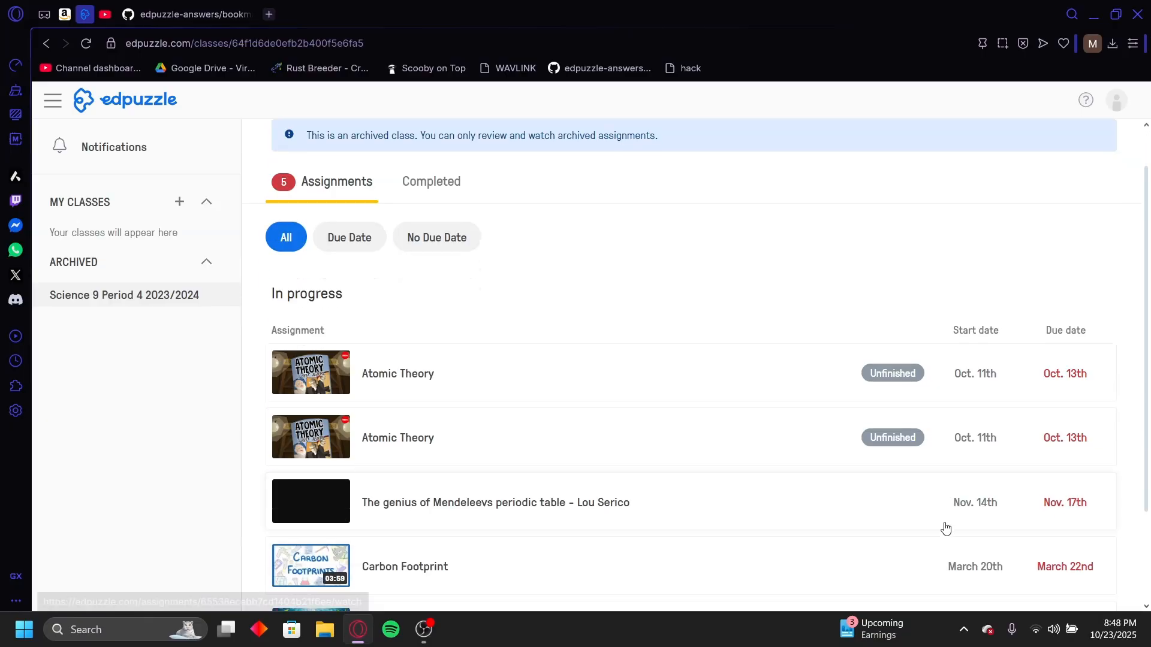
{"action": "scroll", "scroll_direction": "down", "scroll_amount": 3}
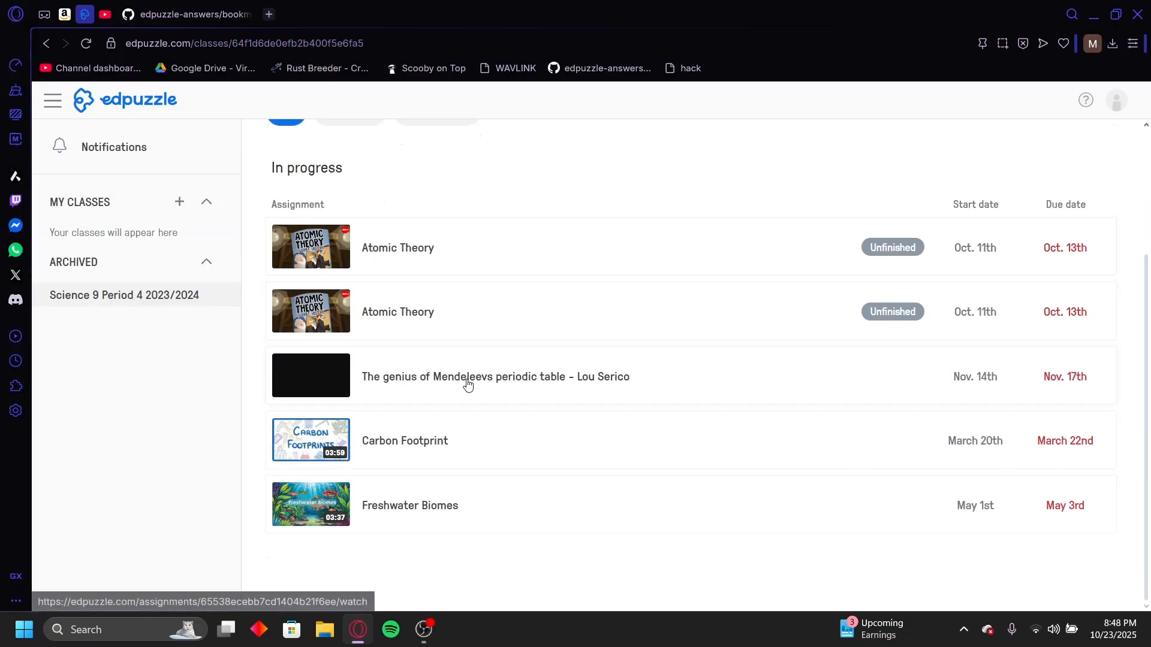
{"action": "left_click", "coordinate": [404, 440]}
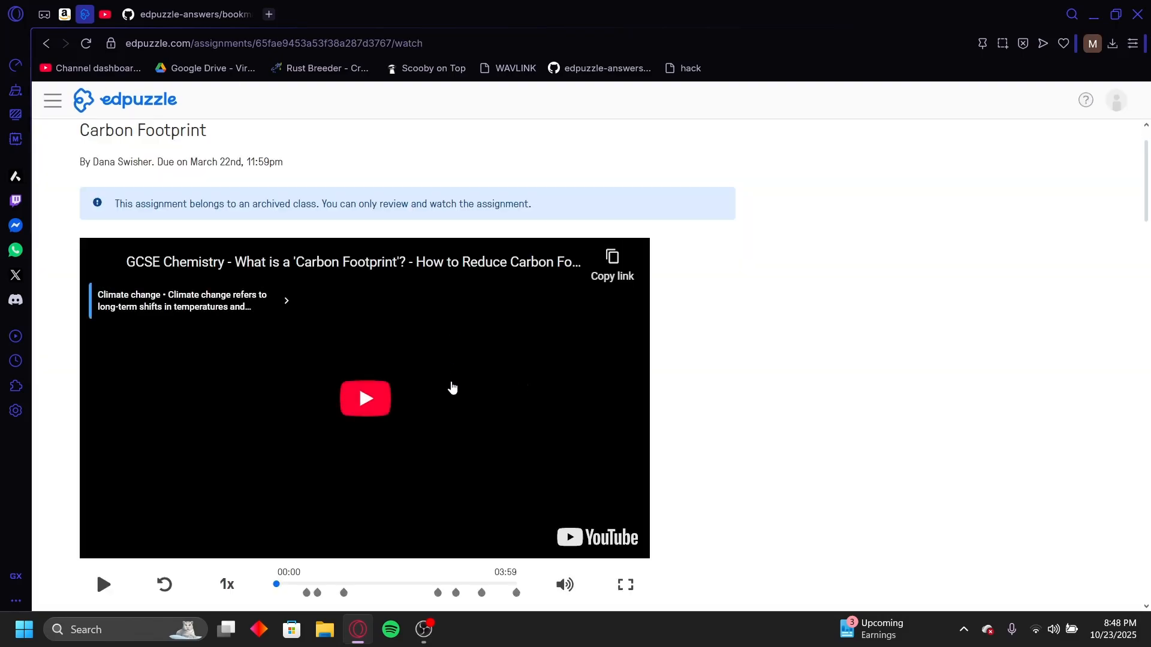
{"action": "scroll", "scroll_direction": "down", "scroll_amount": 3}
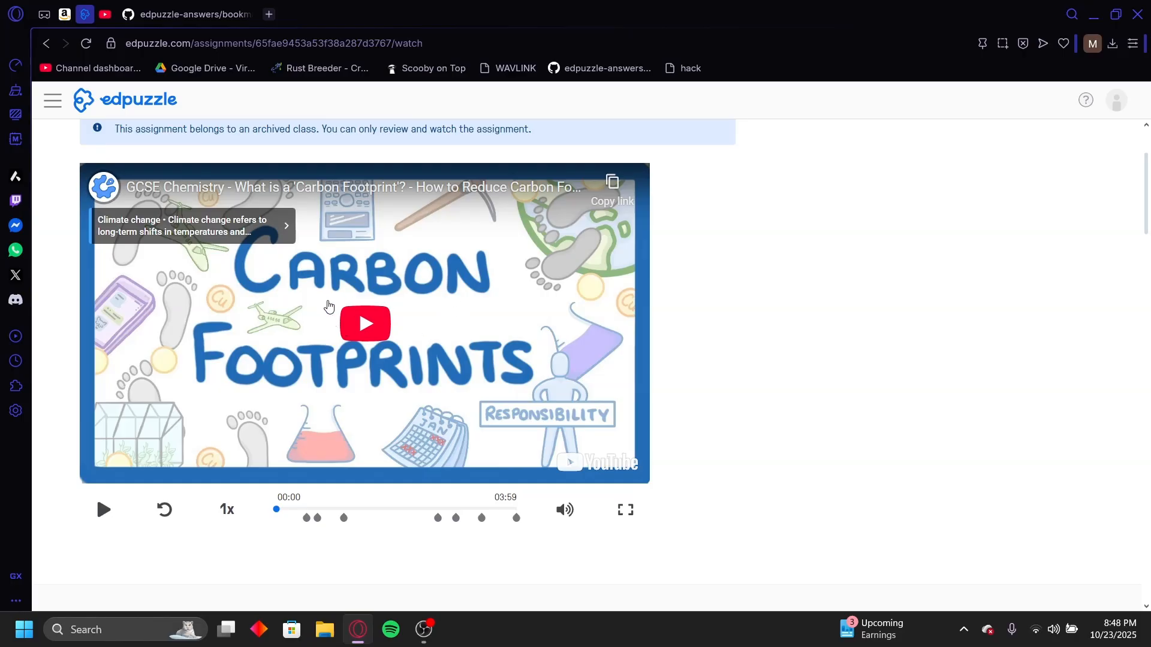
{"action": "mouse_move", "coordinate": [395, 368]}
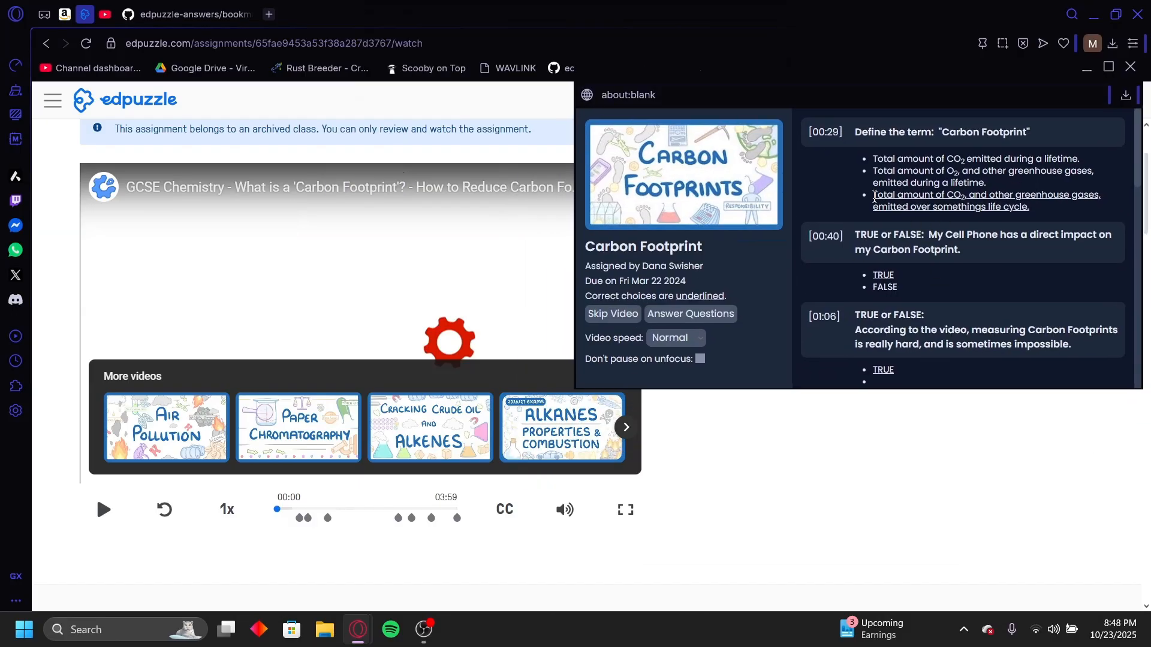
Scroll through the helper's answer list and start the Carbon Footprint video at speed 2
{"action": "scroll", "scroll_direction": "down", "scroll_amount": 3}
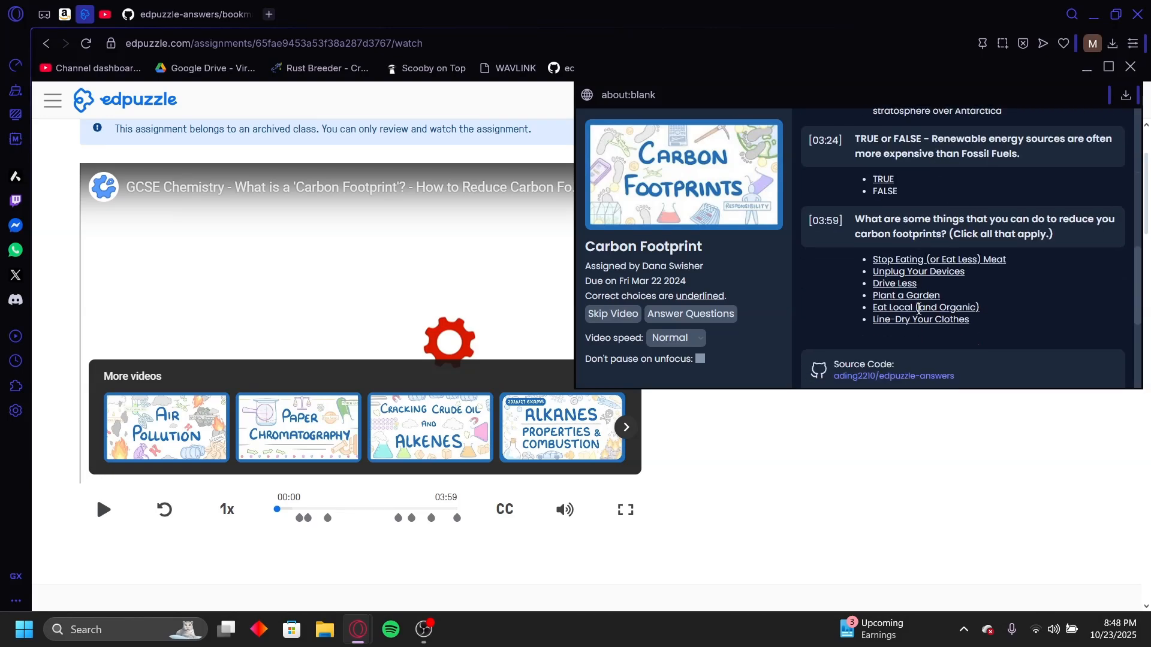
{"action": "scroll", "scroll_direction": "down", "scroll_amount": 3}
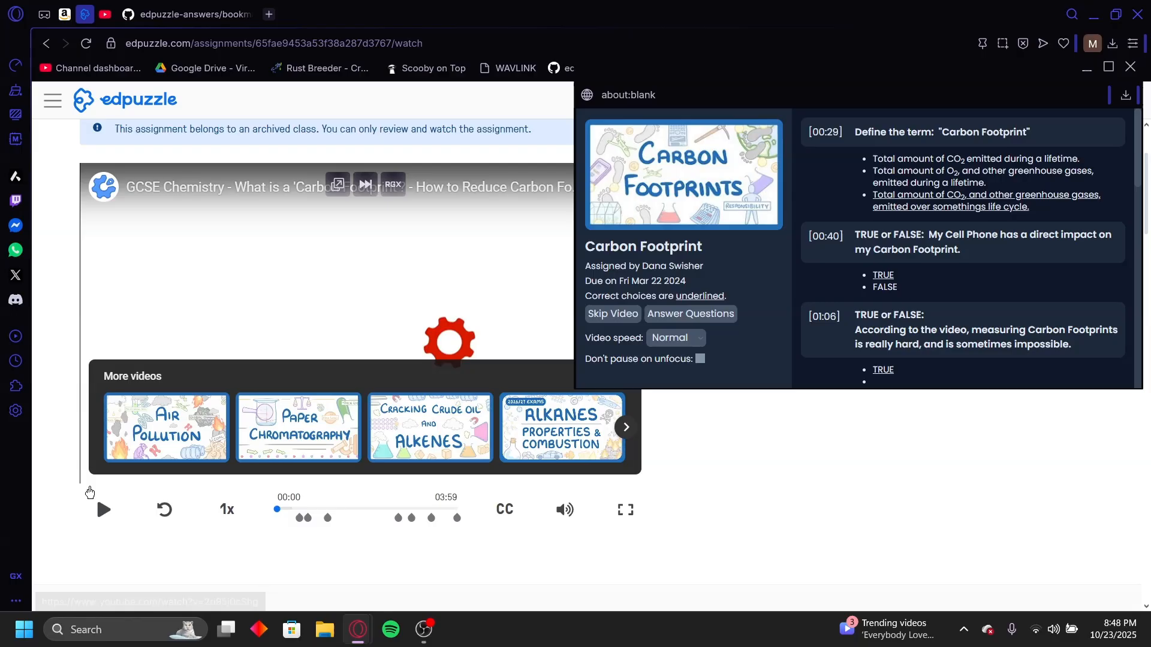
{"action": "mouse_move", "coordinate": [324, 501]}
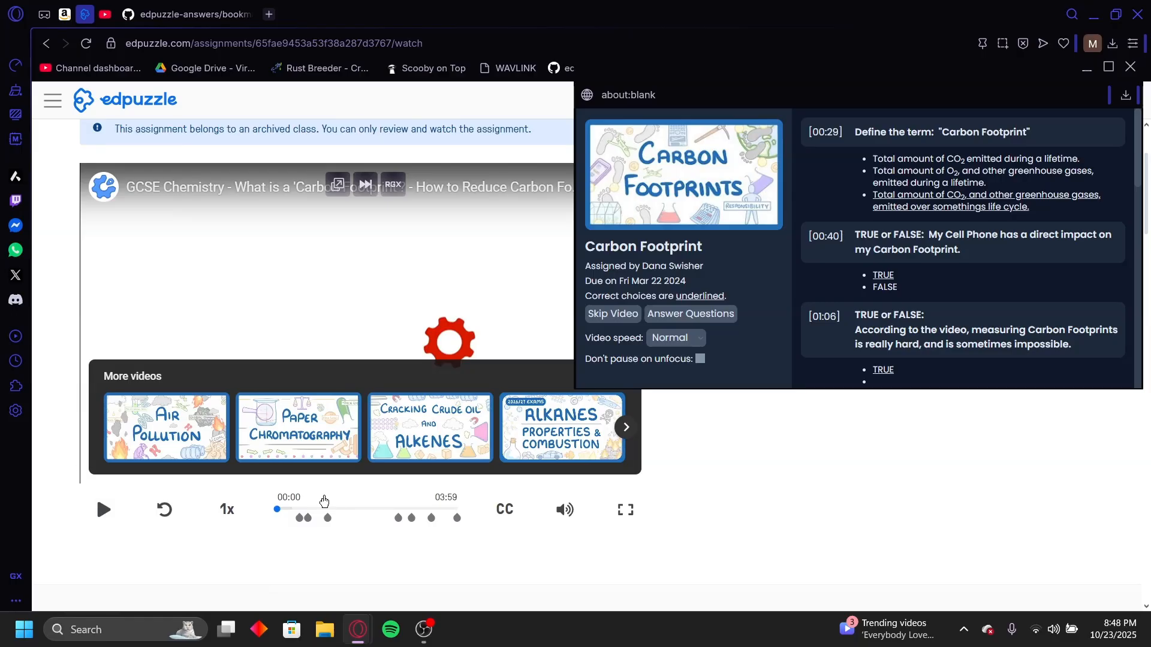
{"action": "left_click", "coordinate": [674, 338]}
{"action": "type", "text": "2"}
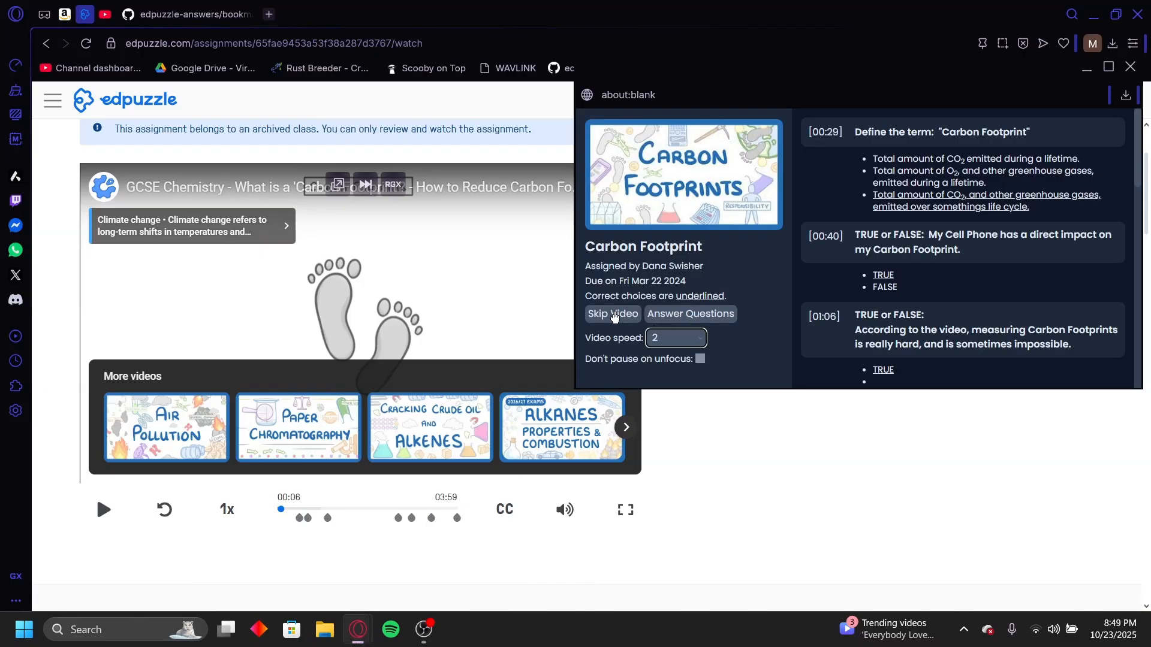
Skip the video and auto-submit correct answers until 'Answers submitted successfully' appears
{"action": "left_click", "coordinate": [612, 313]}
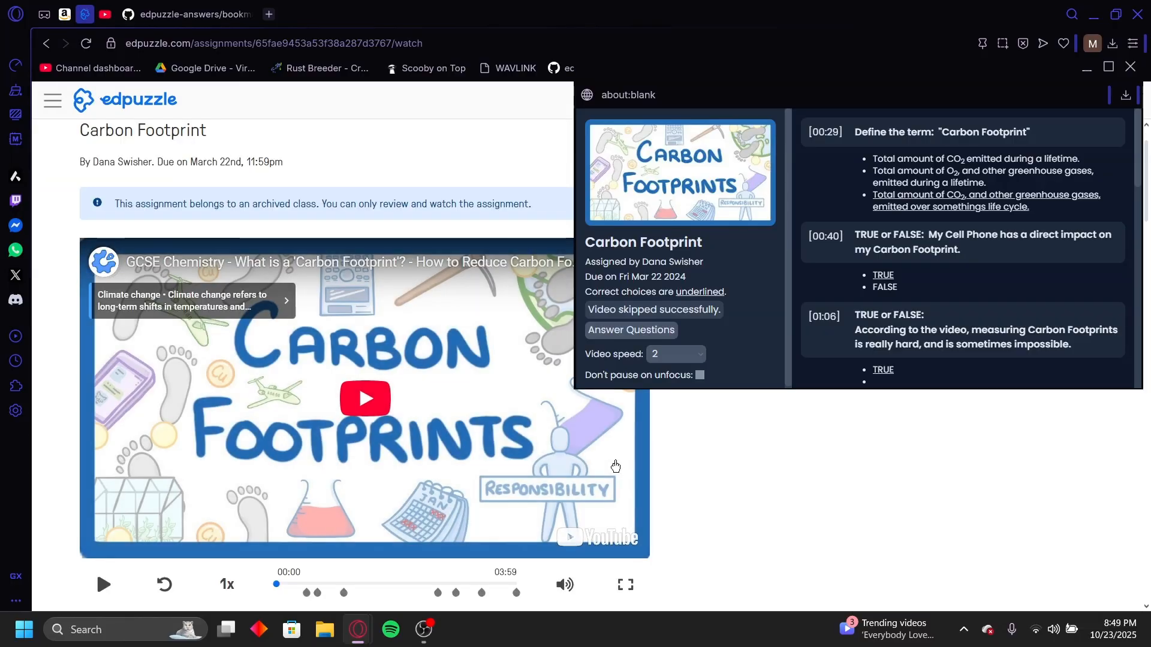
{"action": "mouse_move", "coordinate": [698, 309]}
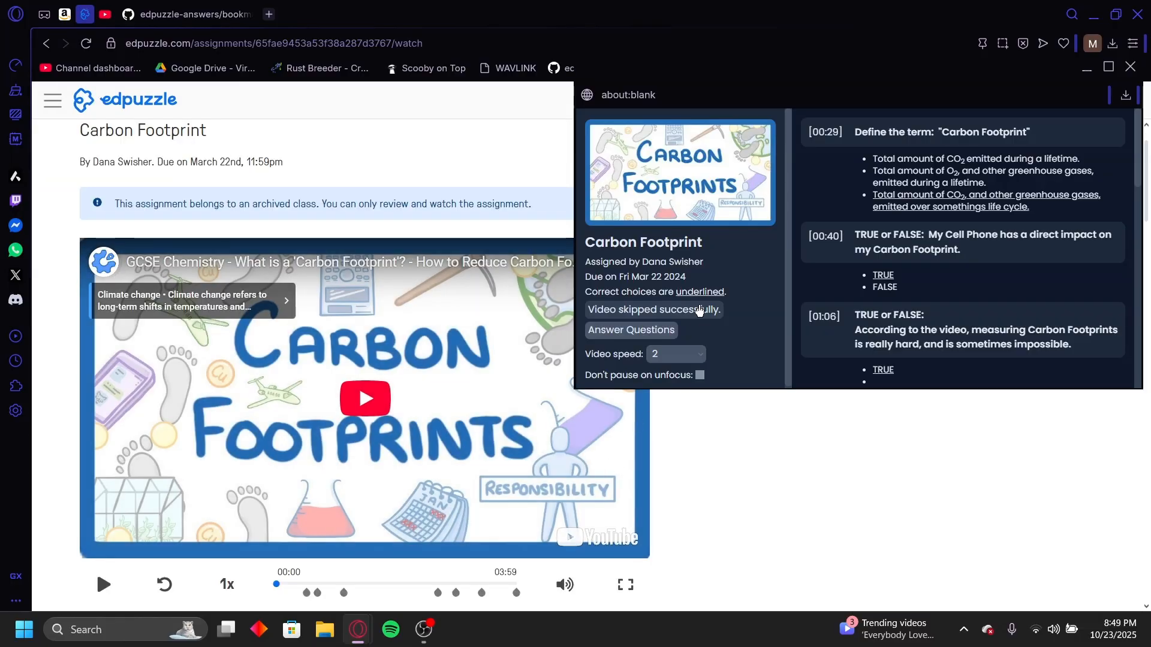
{"action": "left_click", "coordinate": [629, 329]}
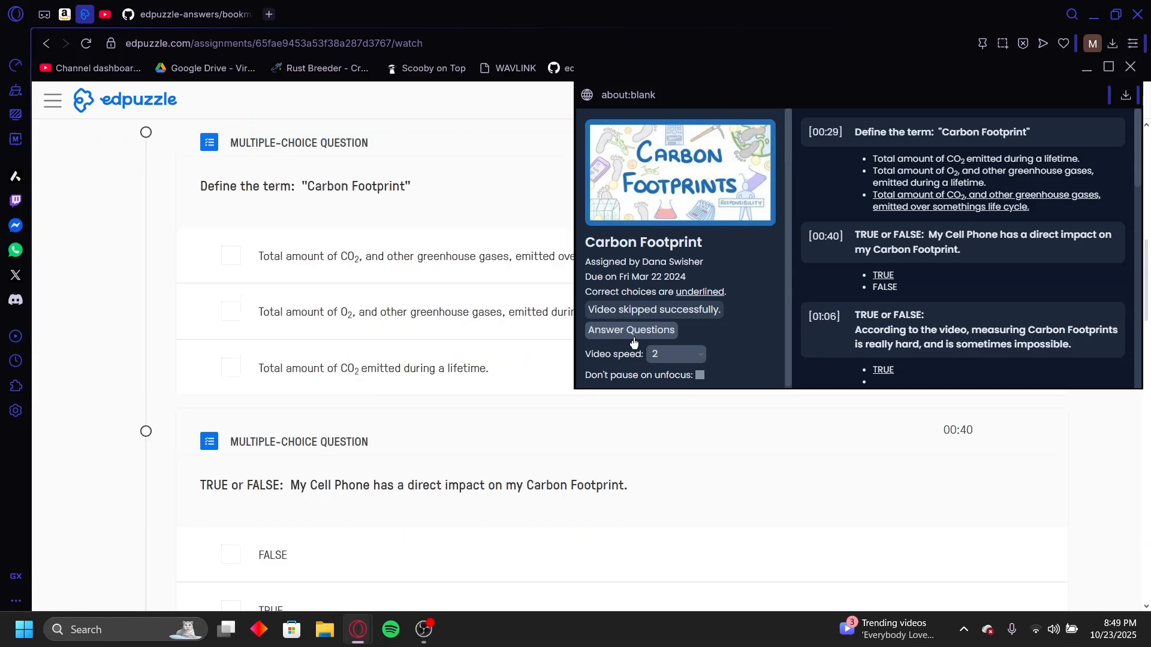
{"action": "left_click", "coordinate": [629, 329]}
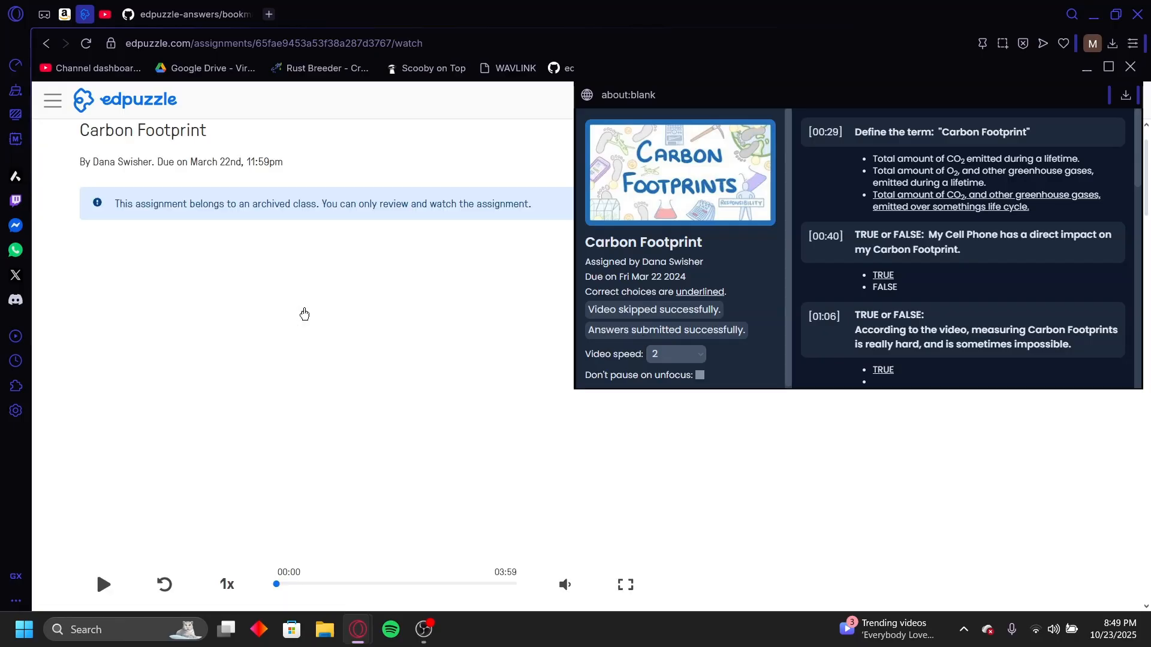
{"action": "scroll", "scroll_direction": "down", "scroll_amount": 3}
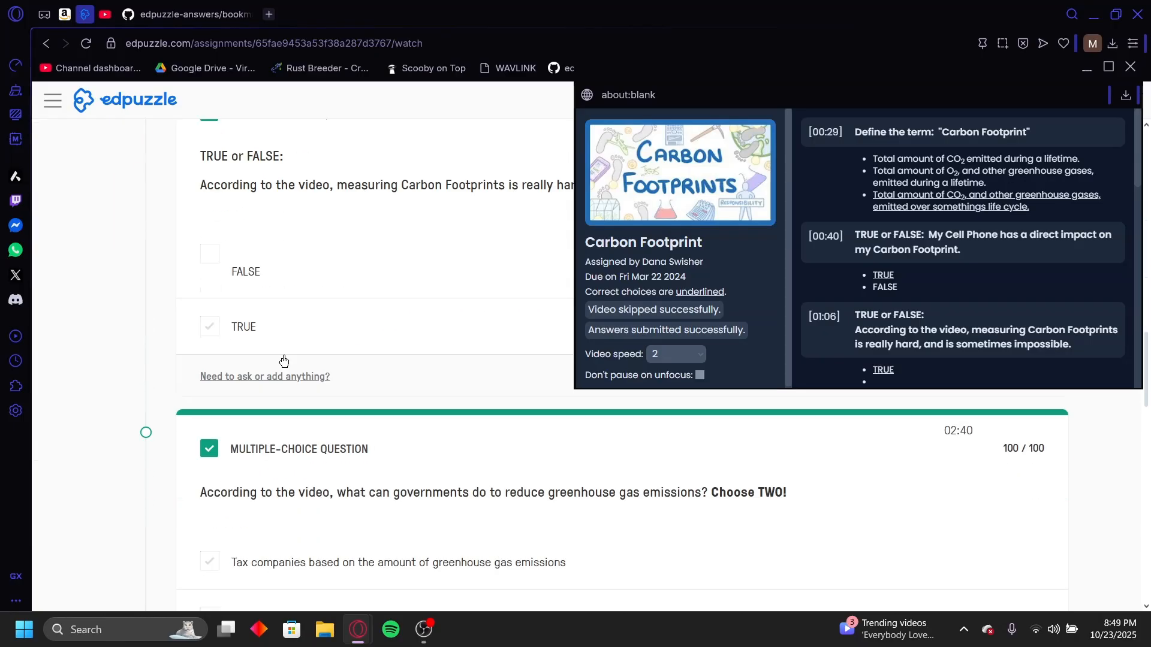
{"action": "scroll", "scroll_direction": "down", "scroll_amount": 3}
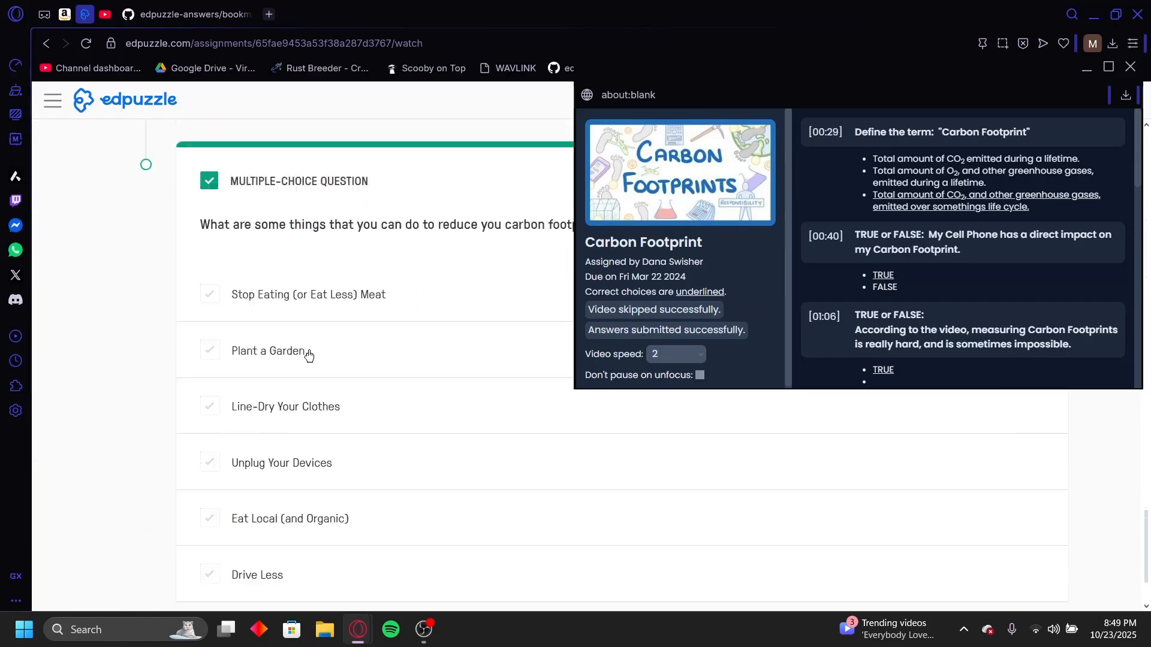
{"action": "scroll", "scroll_direction": "down", "scroll_amount": 3}
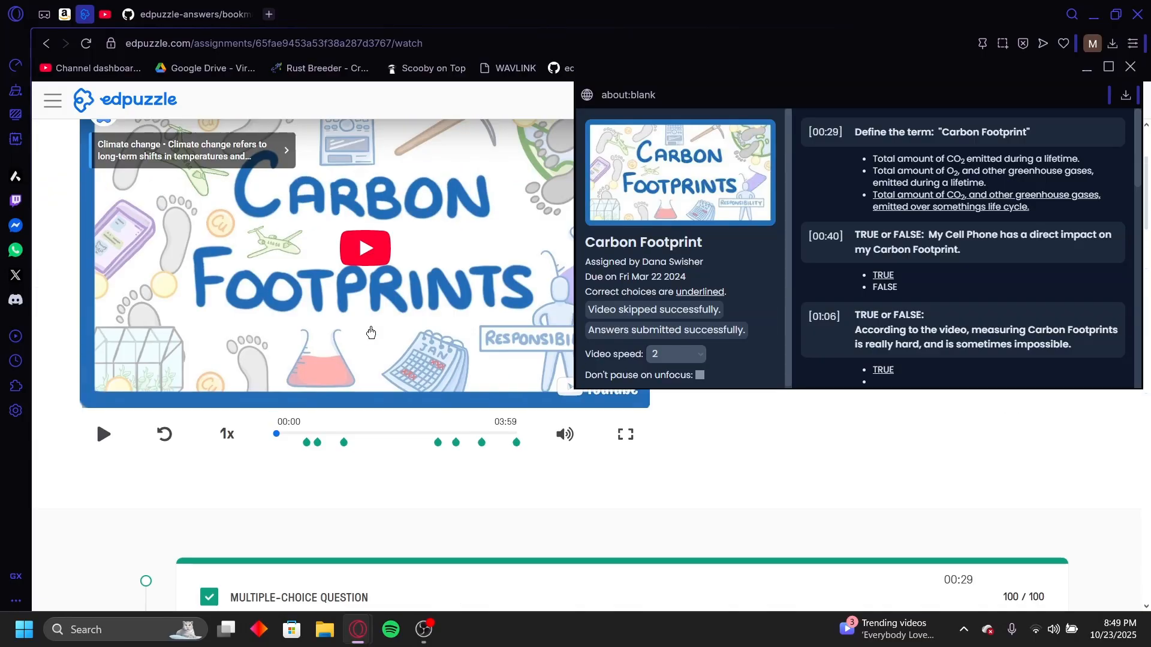
{"action": "scroll", "scroll_direction": "down", "scroll_amount": 3}
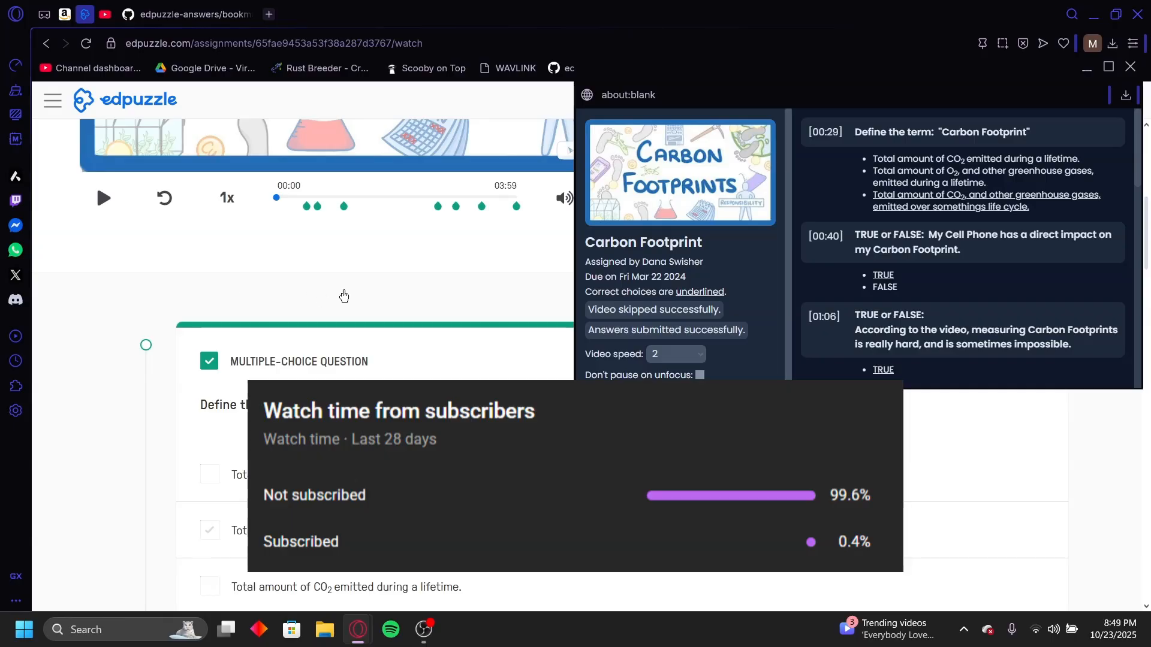
{"action": "scroll", "scroll_direction": "down", "scroll_amount": 3}
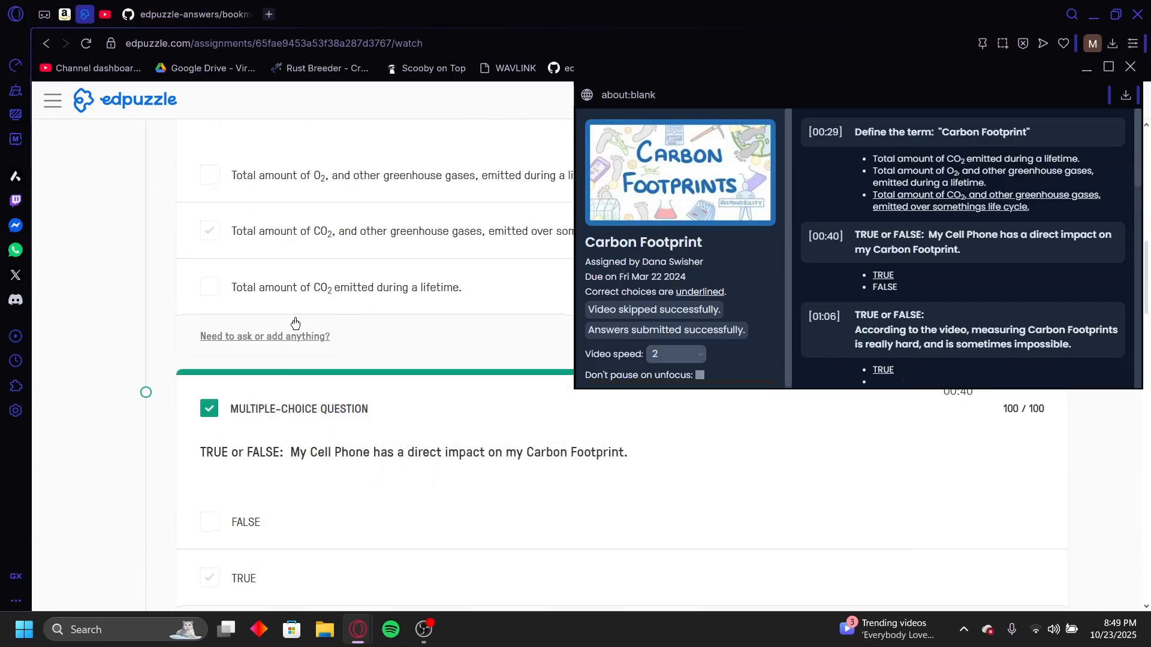